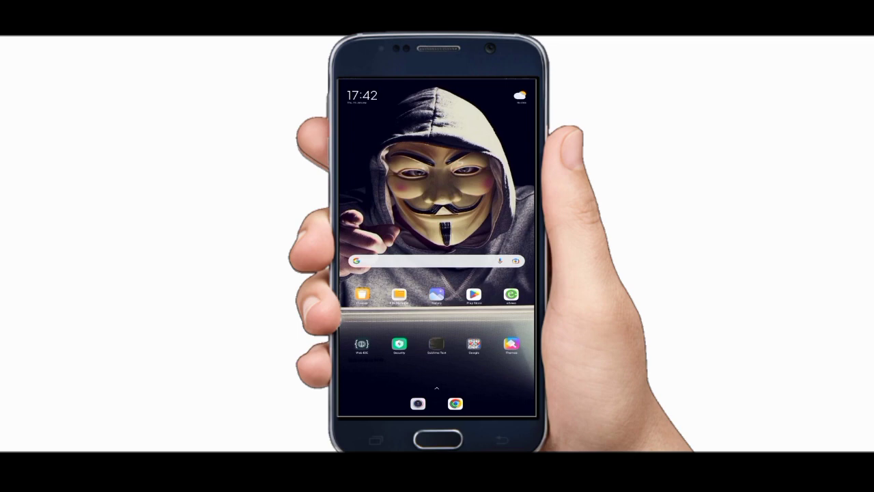
Launch the Play Store from the home screen and start a store search
{"action": "left_click", "coordinate": [472, 293]}
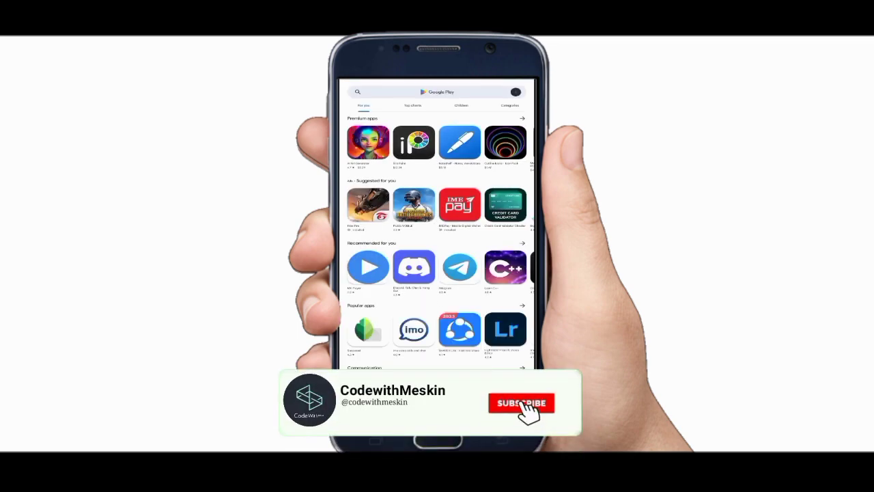
{"action": "left_click", "coordinate": [522, 403]}
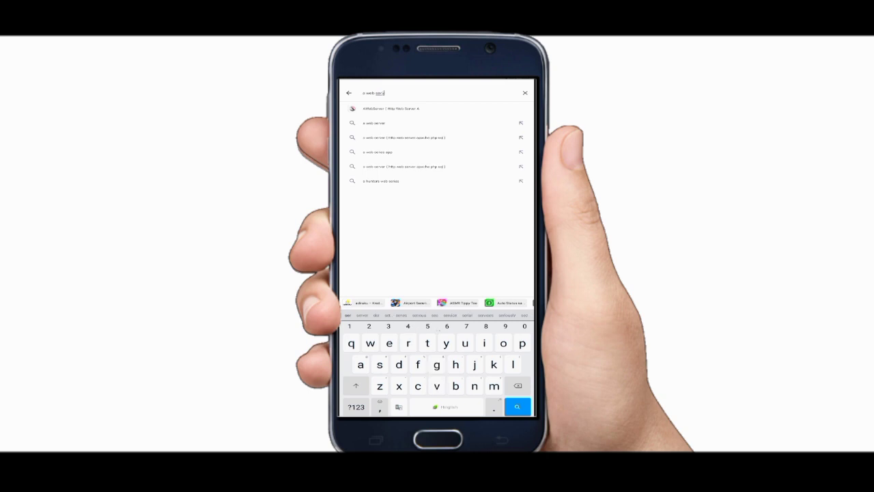
Select the 'a web server' suggestion from the search list
{"action": "left_click", "coordinate": [390, 109]}
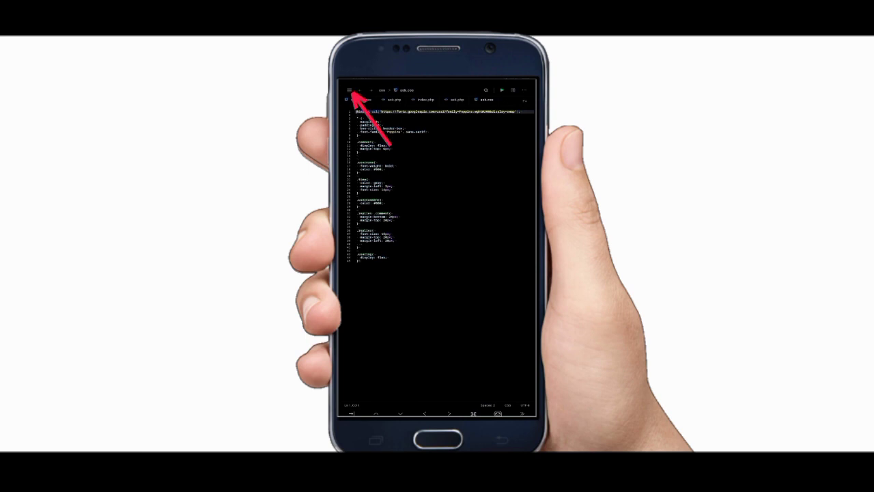
Show the project's file panel with its new file/folder menu
{"action": "left_click", "coordinate": [350, 90]}
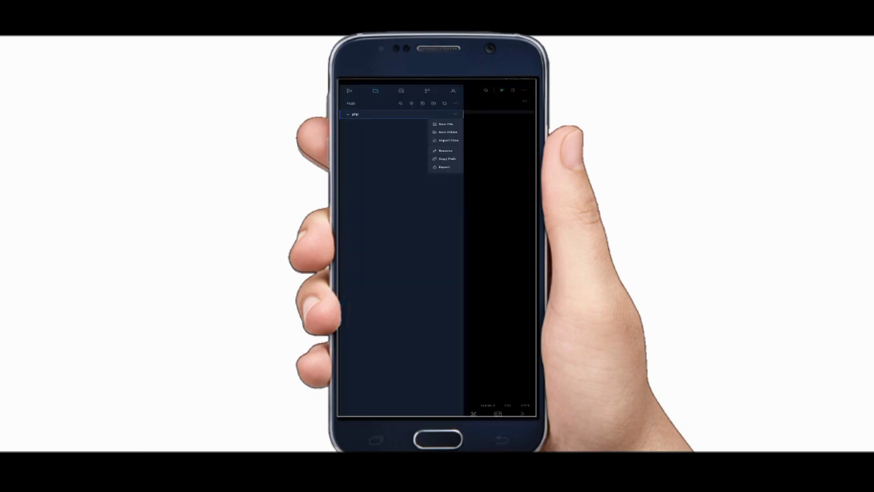
Create a new folder named php in the project
{"action": "left_click", "coordinate": [445, 123]}
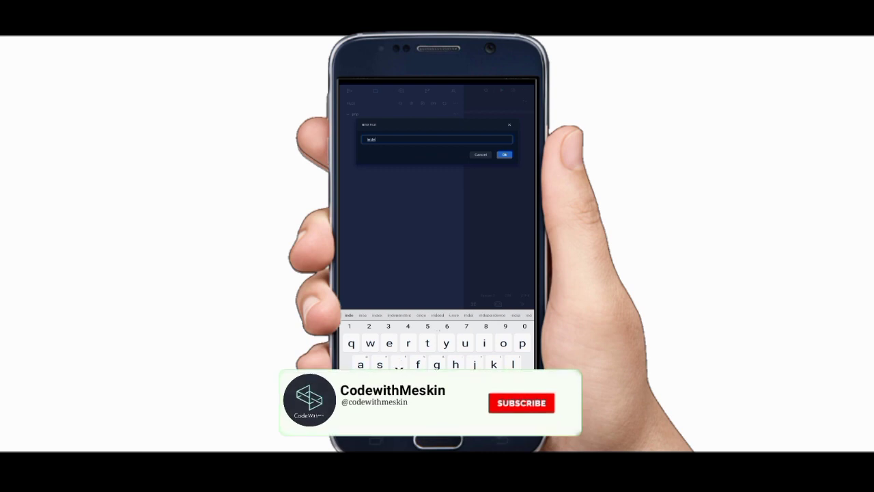
{"action": "left_click", "coordinate": [504, 155]}
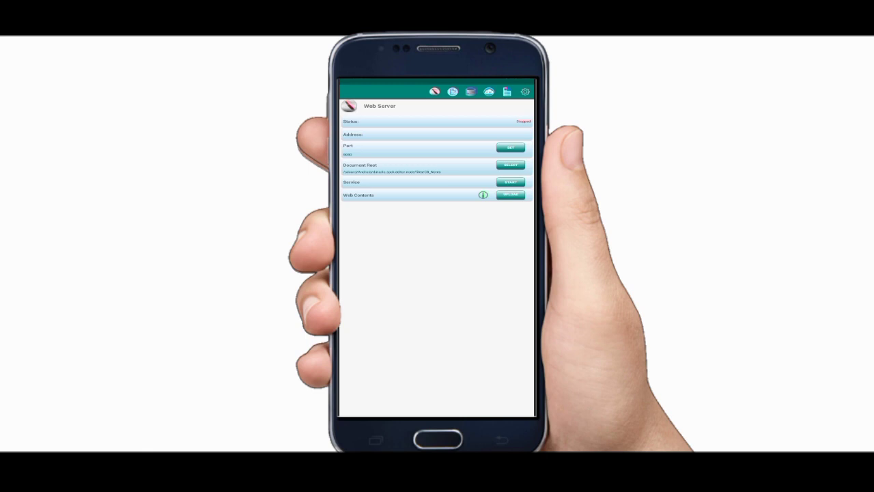
Point the Document Root to the php folder on internal storage
{"action": "left_click", "coordinate": [510, 164]}
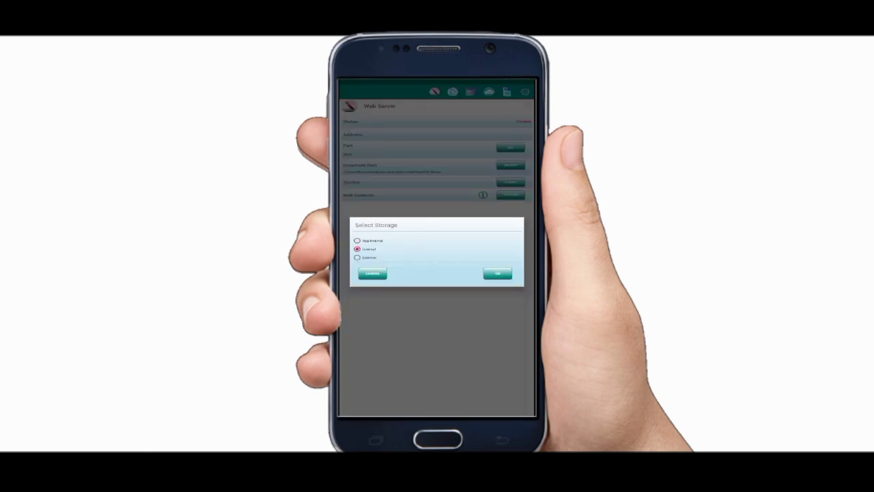
{"action": "left_click", "coordinate": [497, 273]}
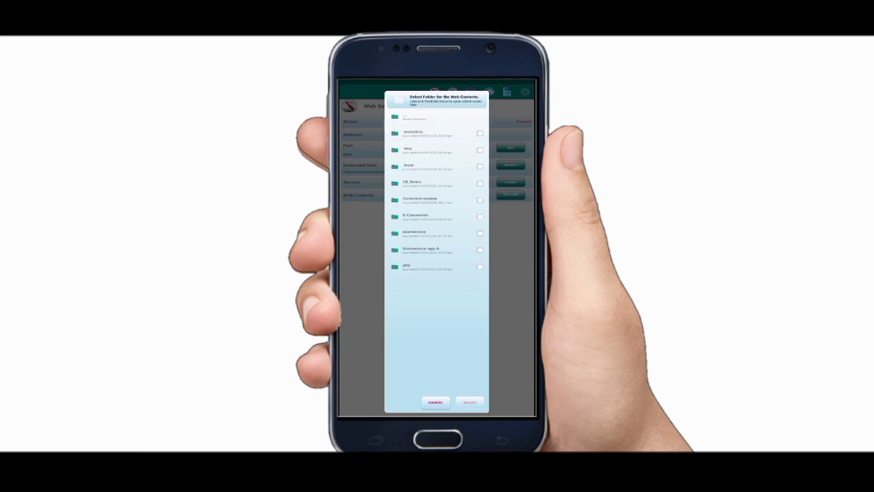
{"action": "left_click", "coordinate": [479, 265]}
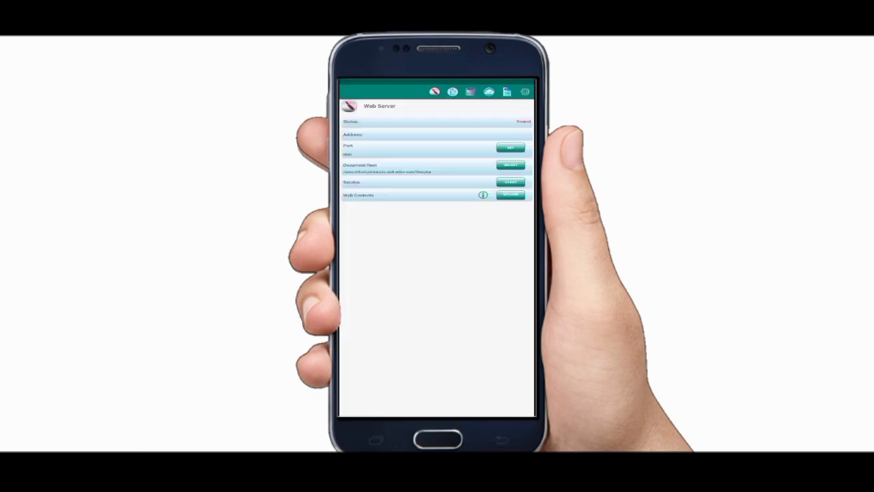
Start the web server at its local address and bring up the open-apps list
{"action": "left_click", "coordinate": [511, 183]}
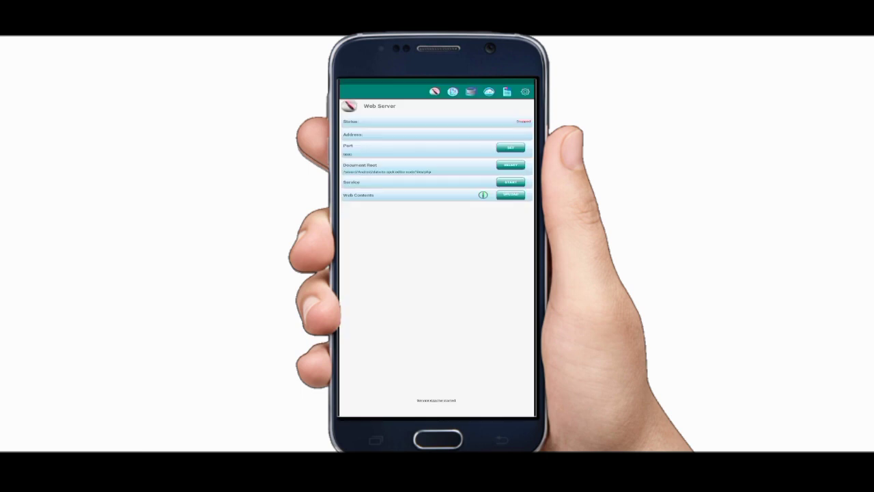
{"action": "left_click", "coordinate": [511, 183]}
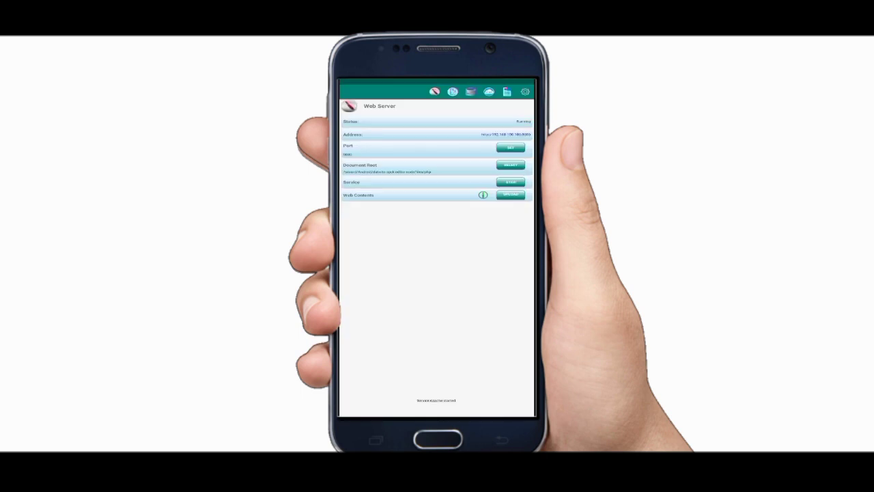
{"action": "left_click", "coordinate": [376, 440]}
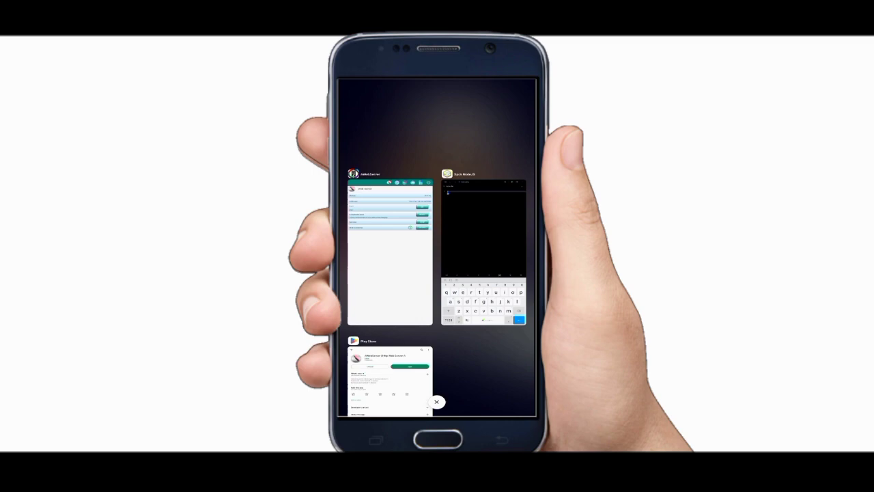